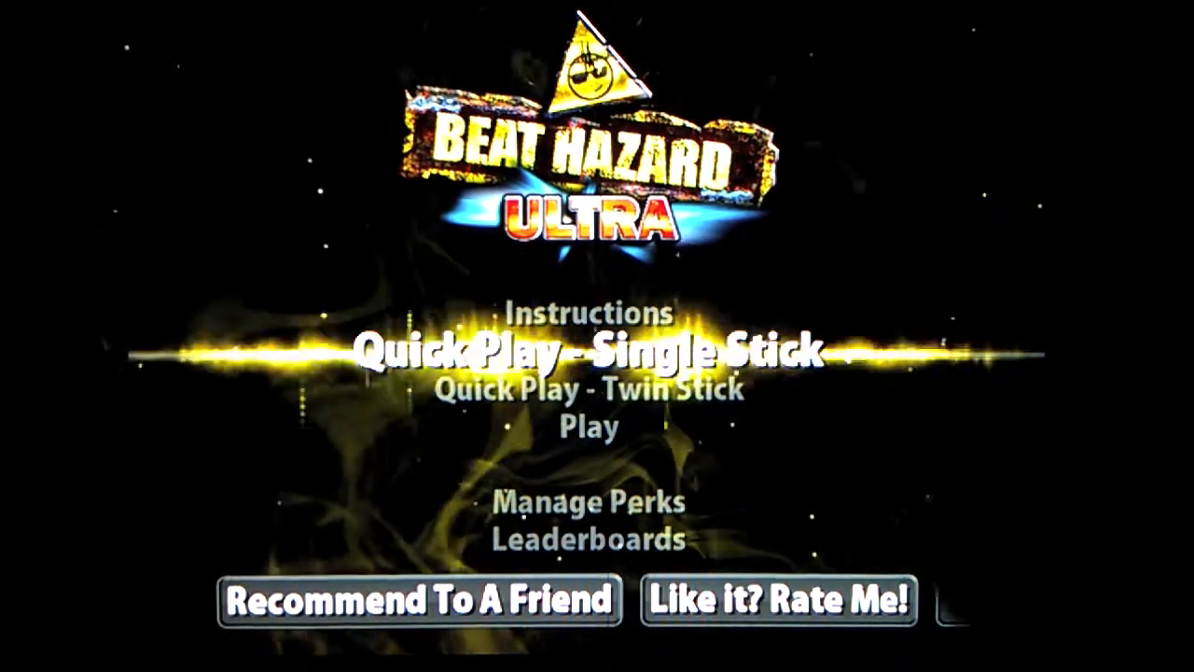
Launch Quick Play in Single Stick mode and dismiss the controls screen to begin 'Beginning Trancemission'
{"action": "left_click", "coordinate": [590, 350]}
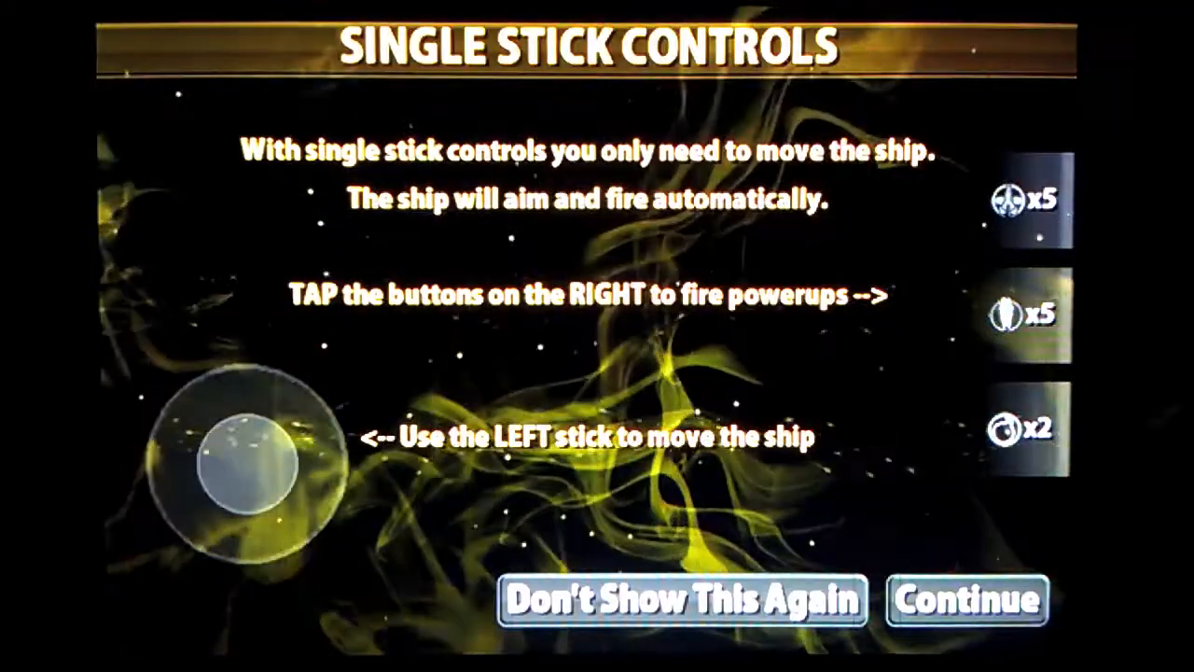
{"action": "left_click", "coordinate": [964, 599]}
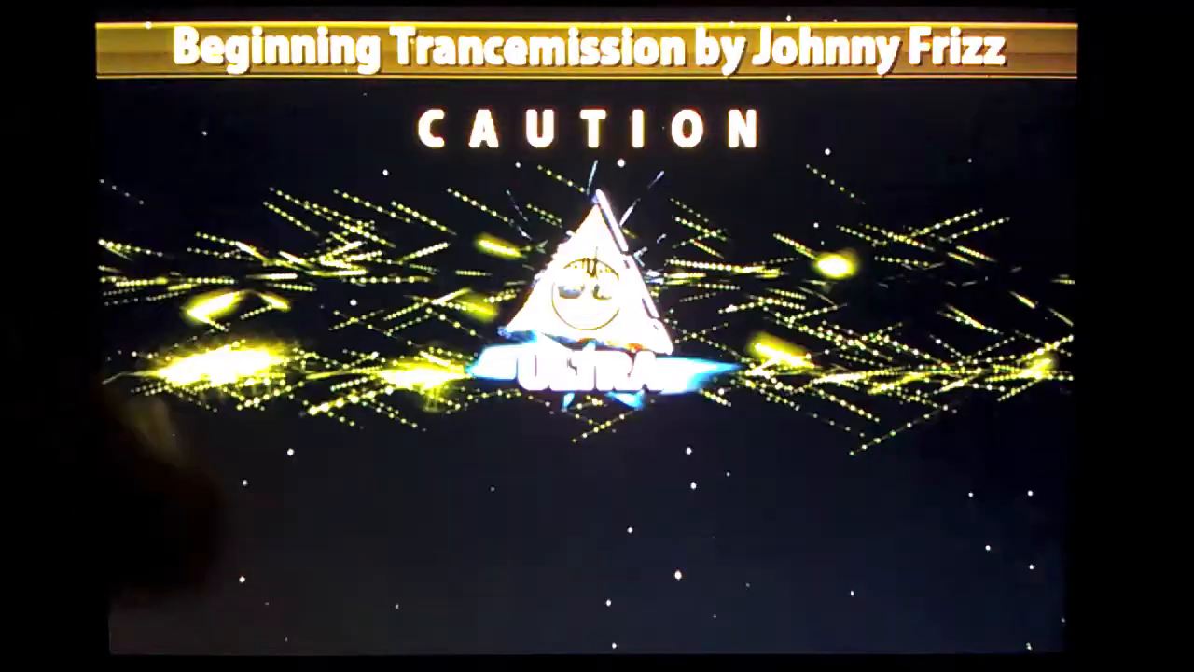